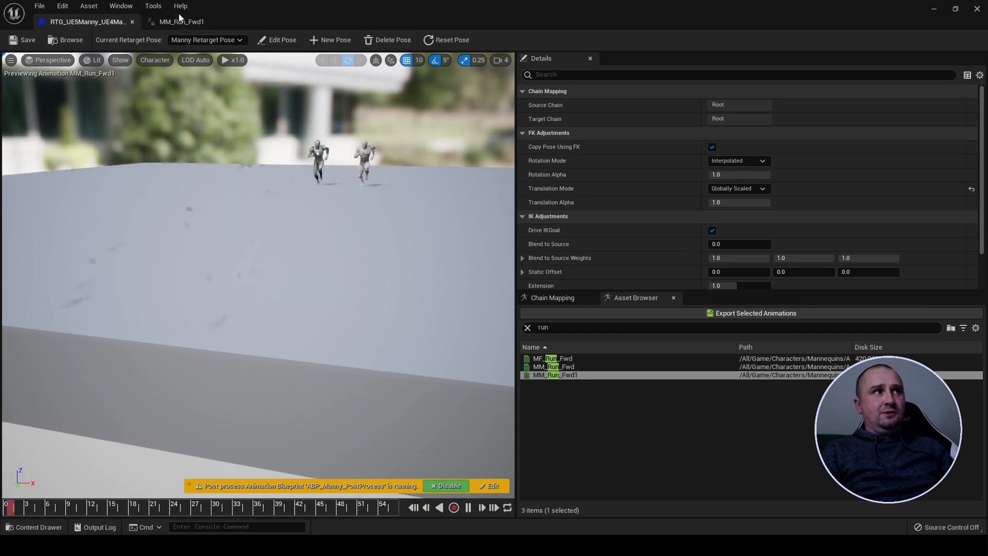
Inspect the root and pelvis bones of MM_Run_Fwd1 in the Skeleton Tree and save the animation.
left_click(183, 21)
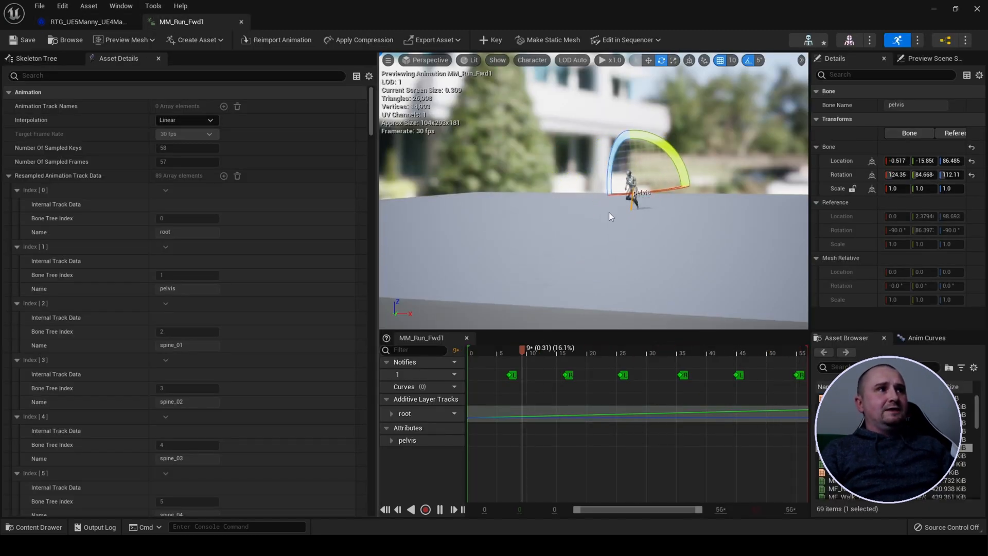
left_click(37, 58)
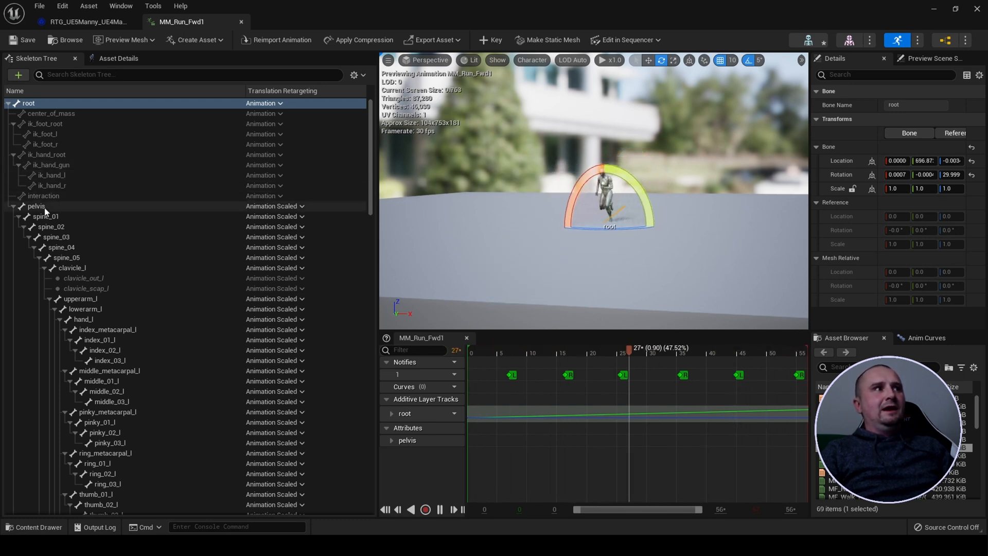
left_click(36, 206)
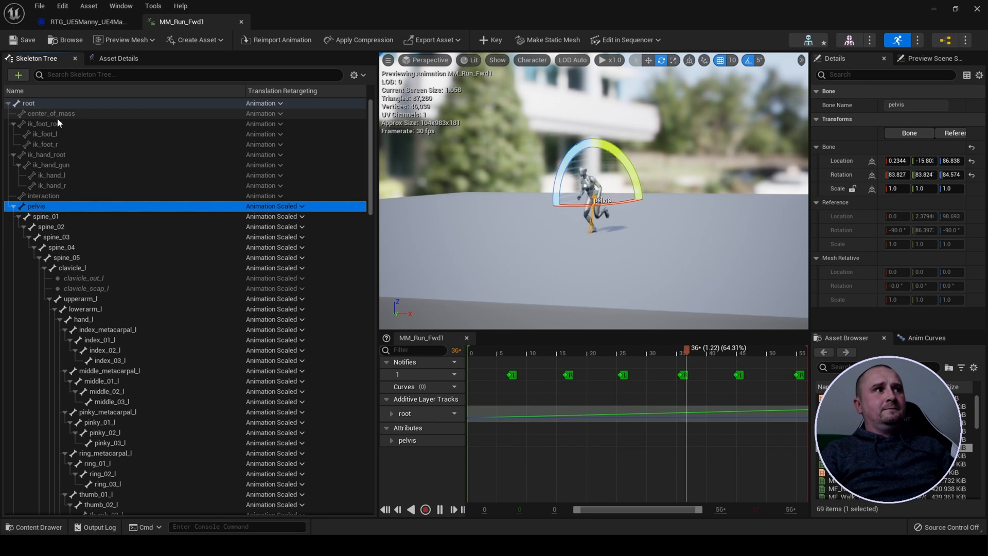
left_click(29, 103)
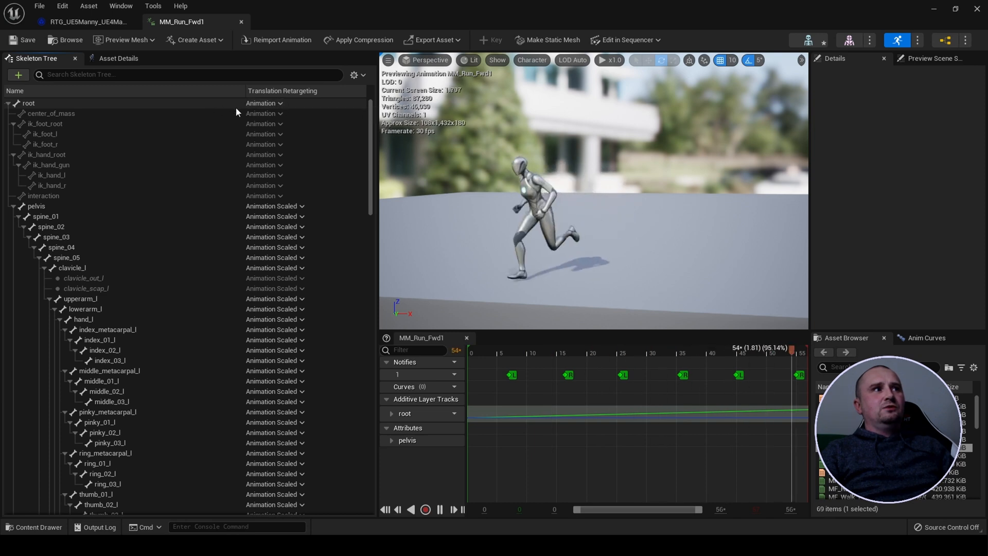
left_click(277, 103)
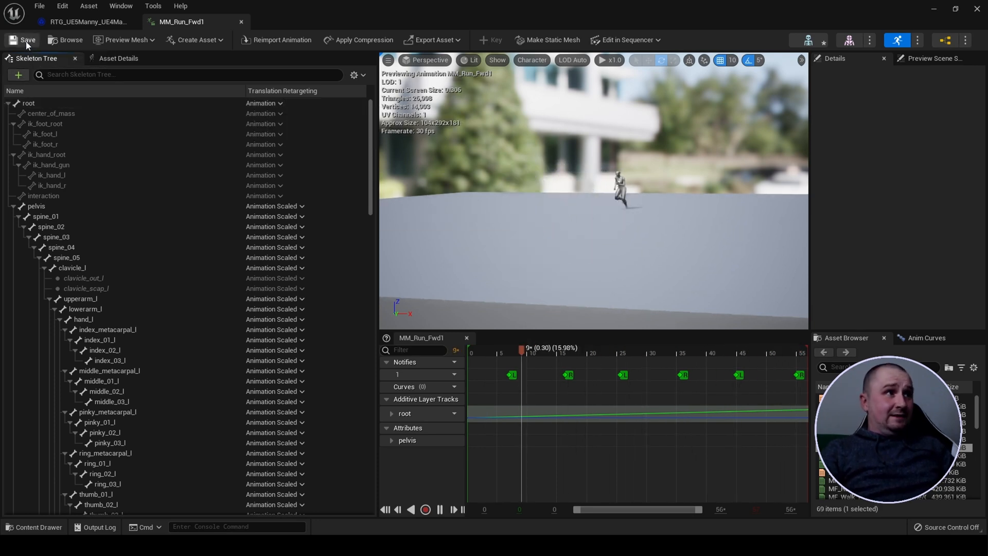
left_click(119, 58)
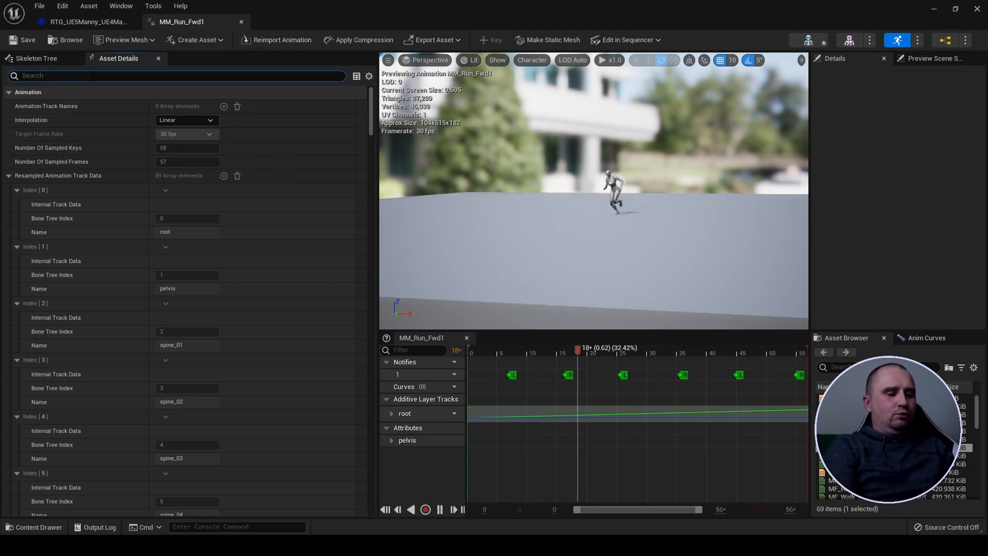
Filter Asset Details by 'root' to review Root Motion options such as Force Root Lock.
type("root")
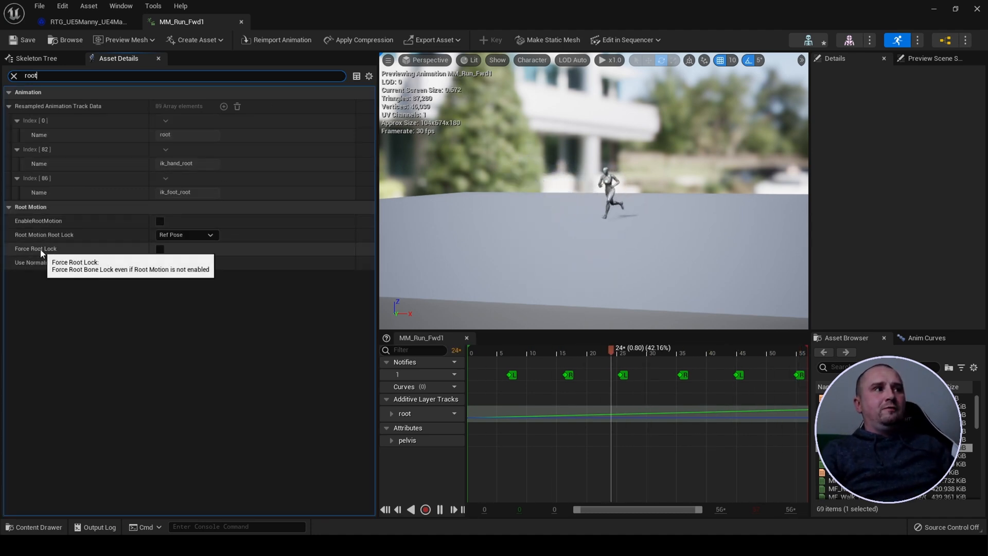
left_click(160, 262)
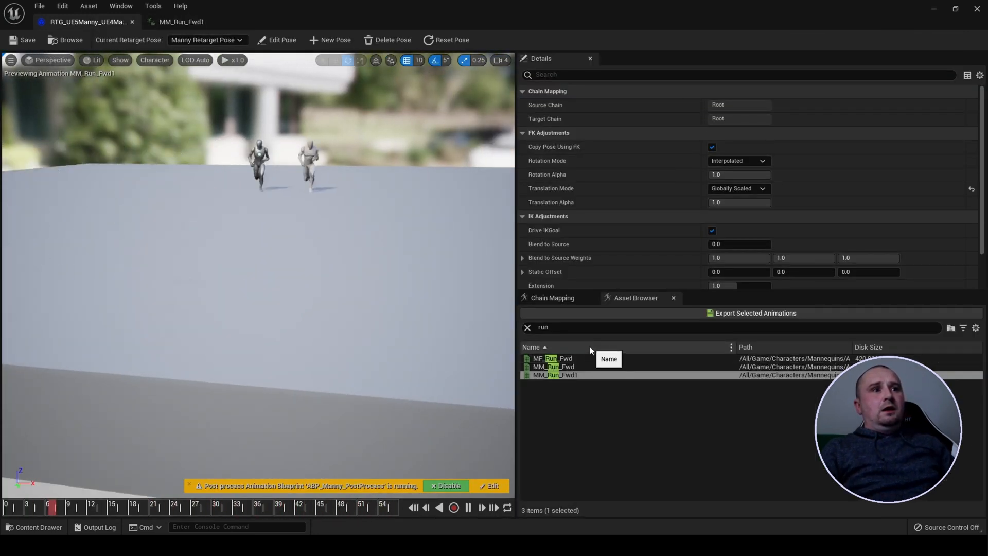
View the Chain Mapping with target Root mapped to source Root, checking EnableRootMotion on the animation.
left_click(553, 297)
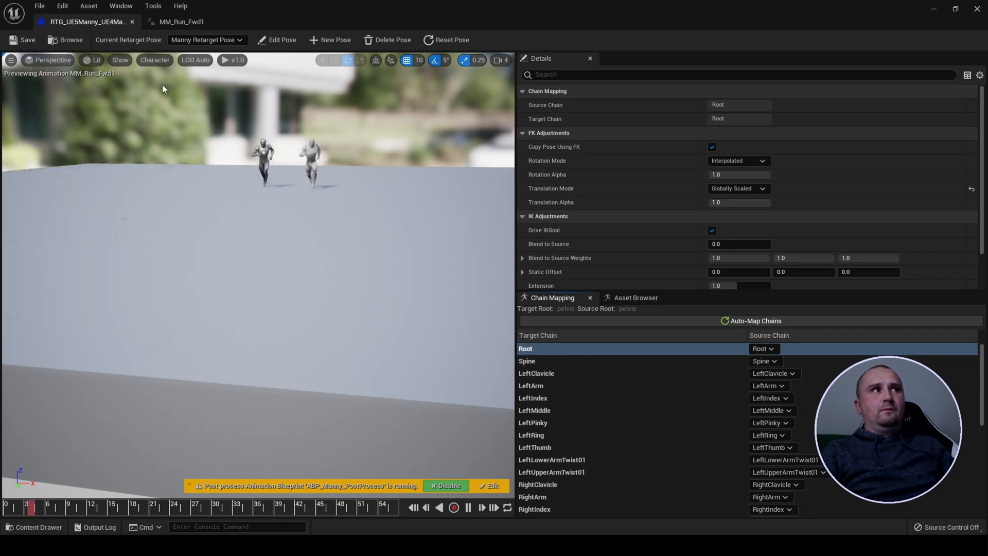
left_click(182, 22)
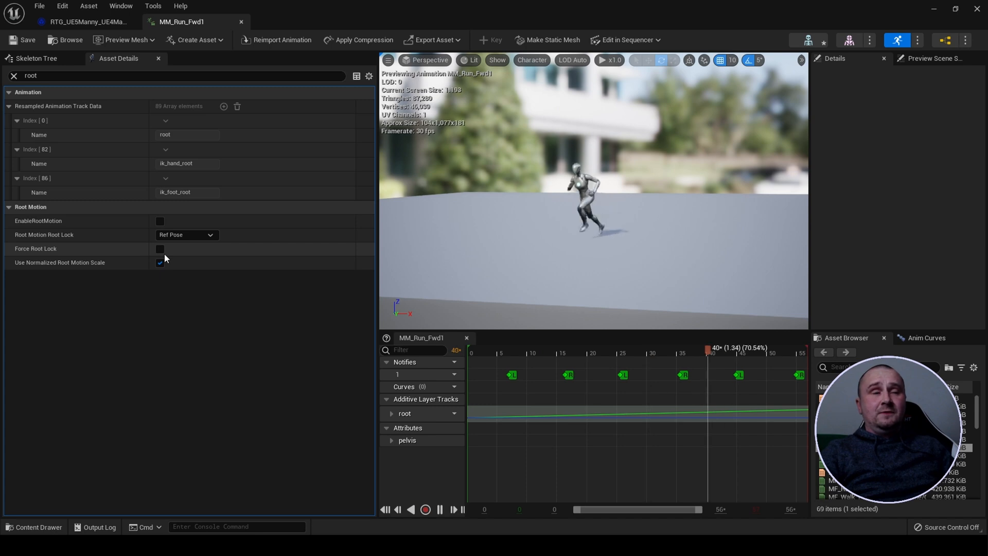
left_click(87, 22)
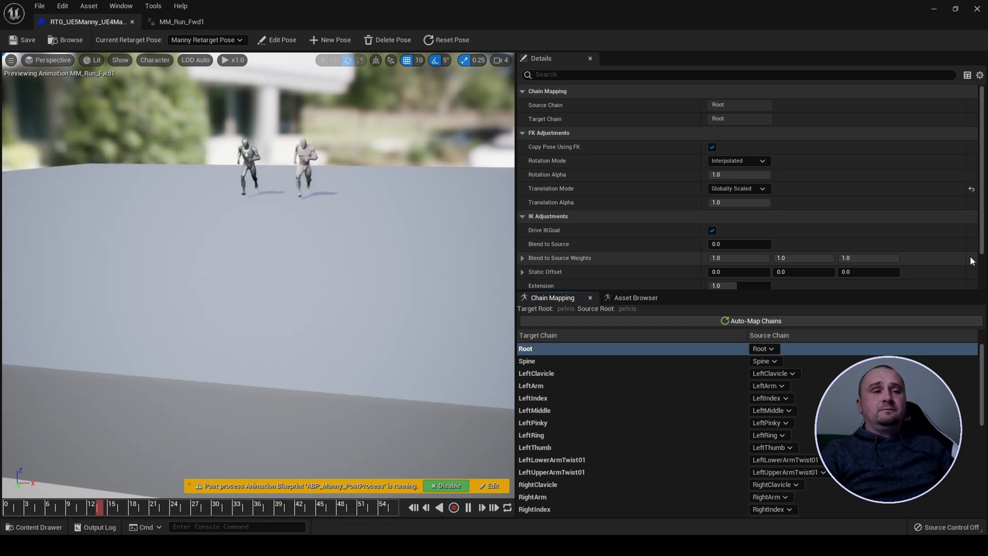
Export the retargeted run animation to the Characters folder and open MM_Run_Fwd1_Retargeted.
left_click(543, 349)
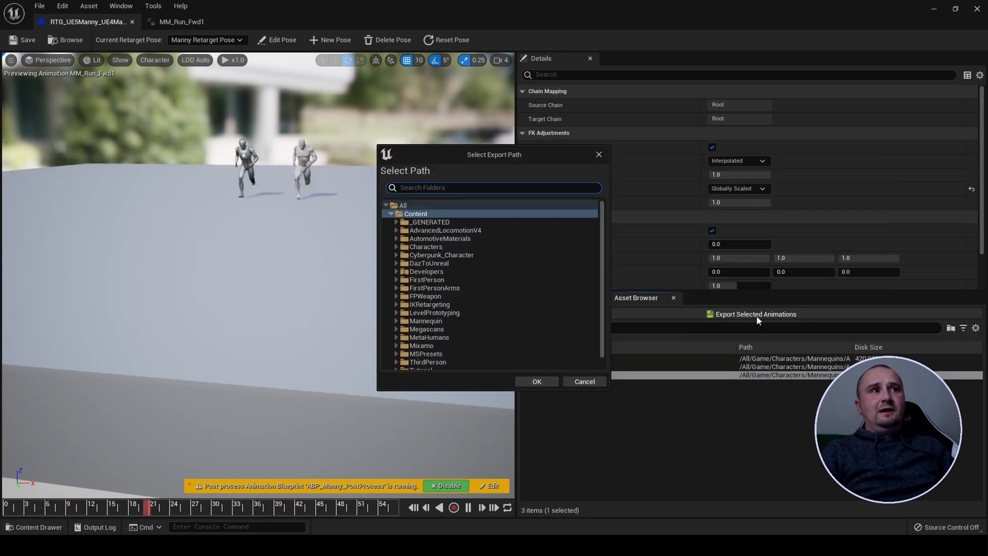
left_click(425, 246)
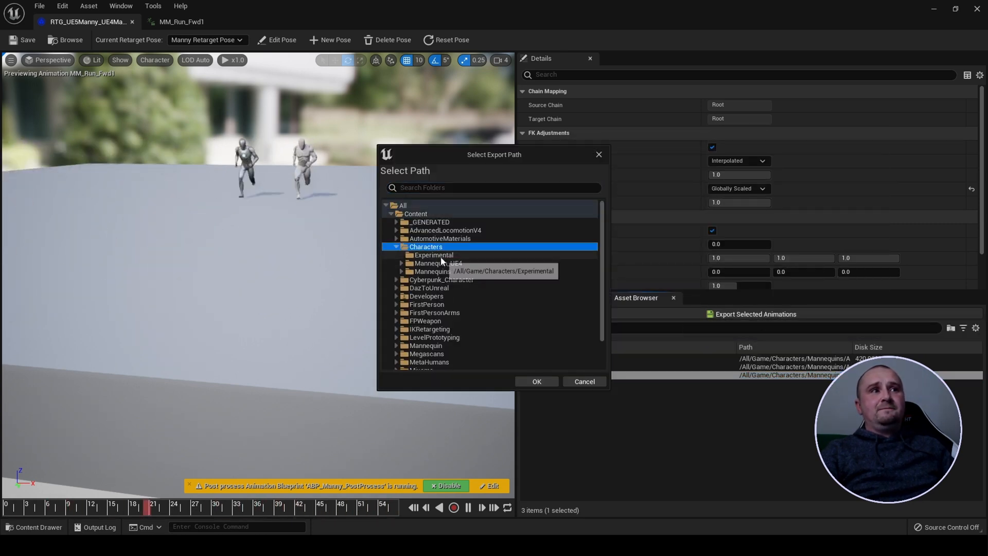
left_click(536, 381)
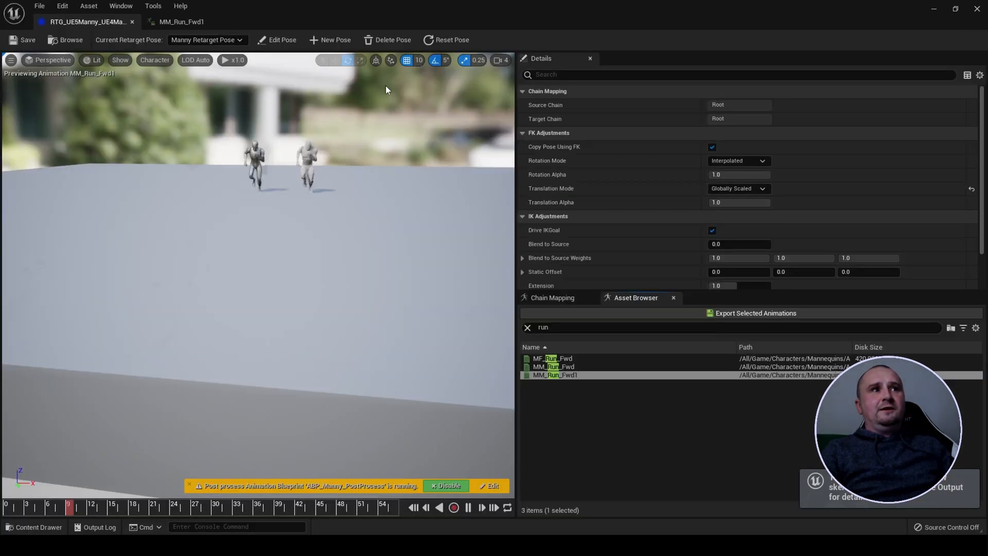
double_click(555, 374)
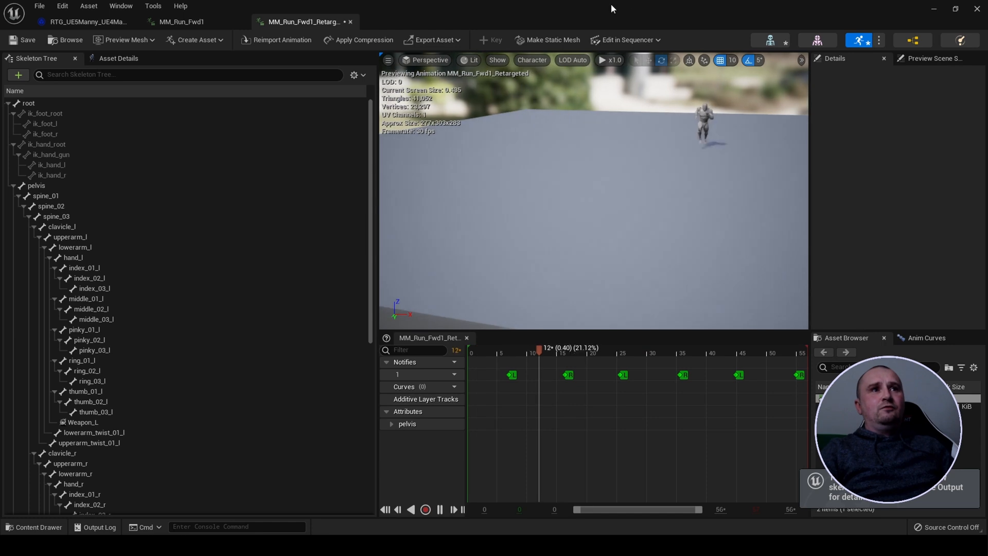
Check the root and pelvis bone transforms in MM_Run_Fwd1_Retargeted, confirming the root travels forward.
left_click(29, 103)
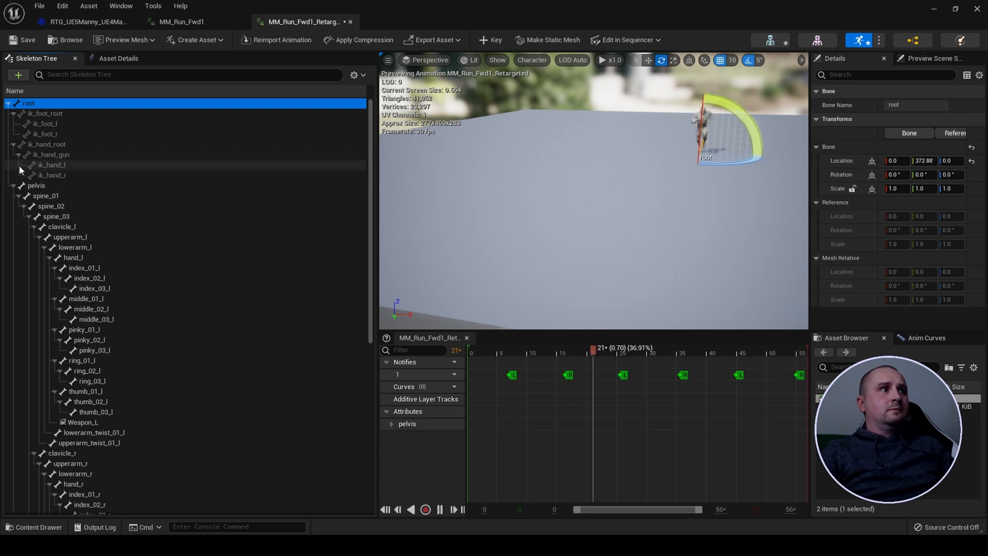
left_click(36, 185)
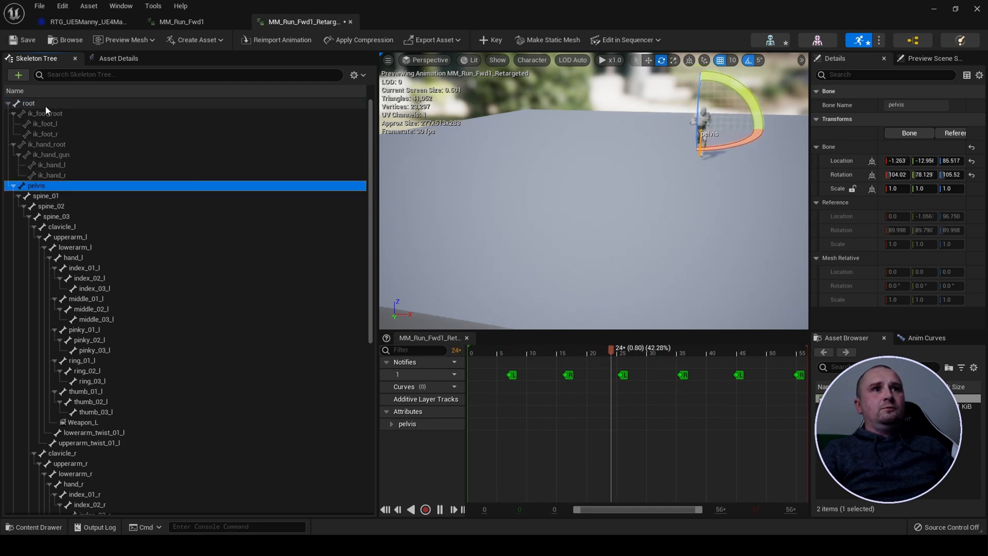
left_click(29, 103)
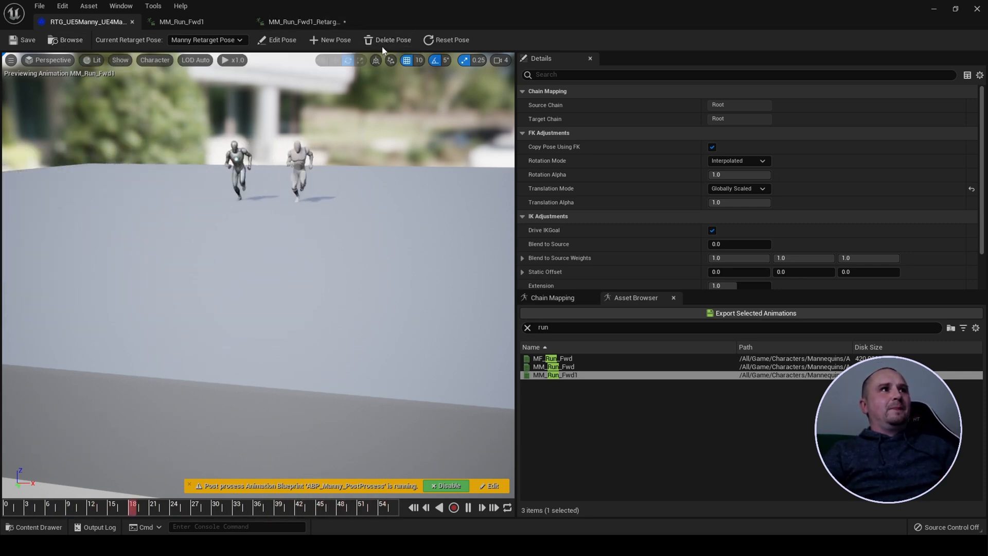
left_click(303, 22)
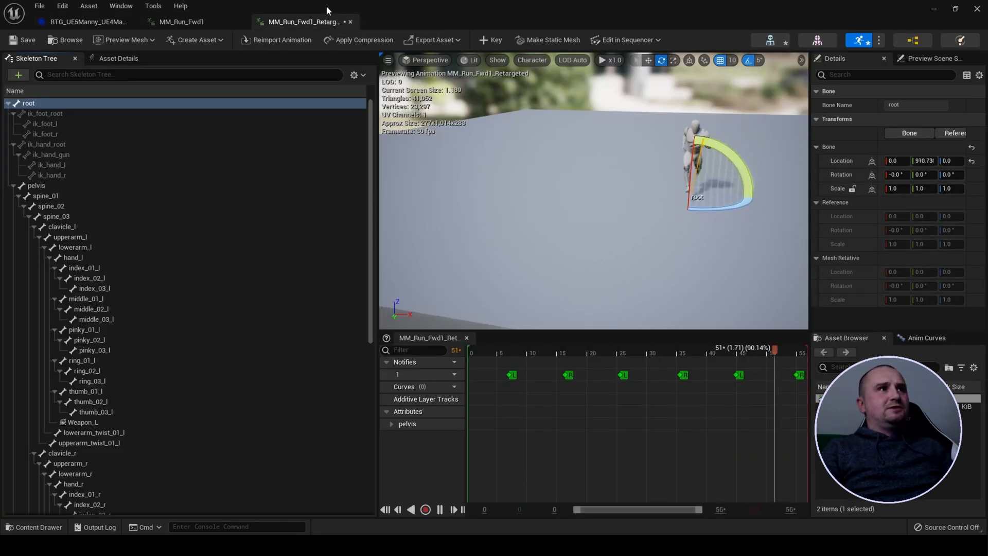